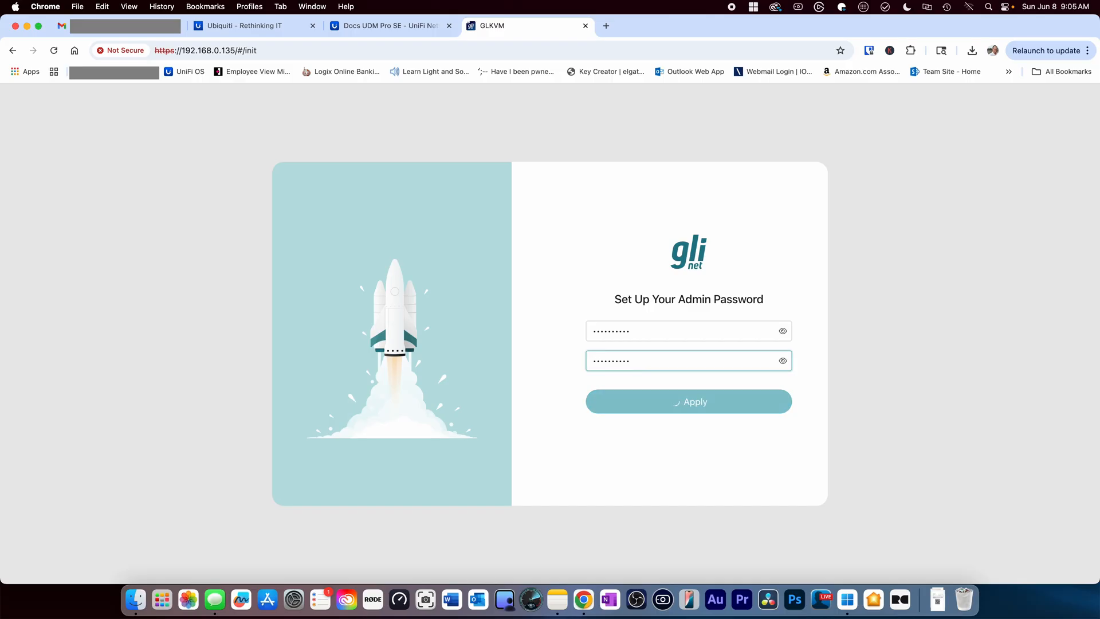
Step: Apply the new admin password to reach the remote Windows 11 desktop stream
{"action": "left_click", "coordinate": [688, 402]}
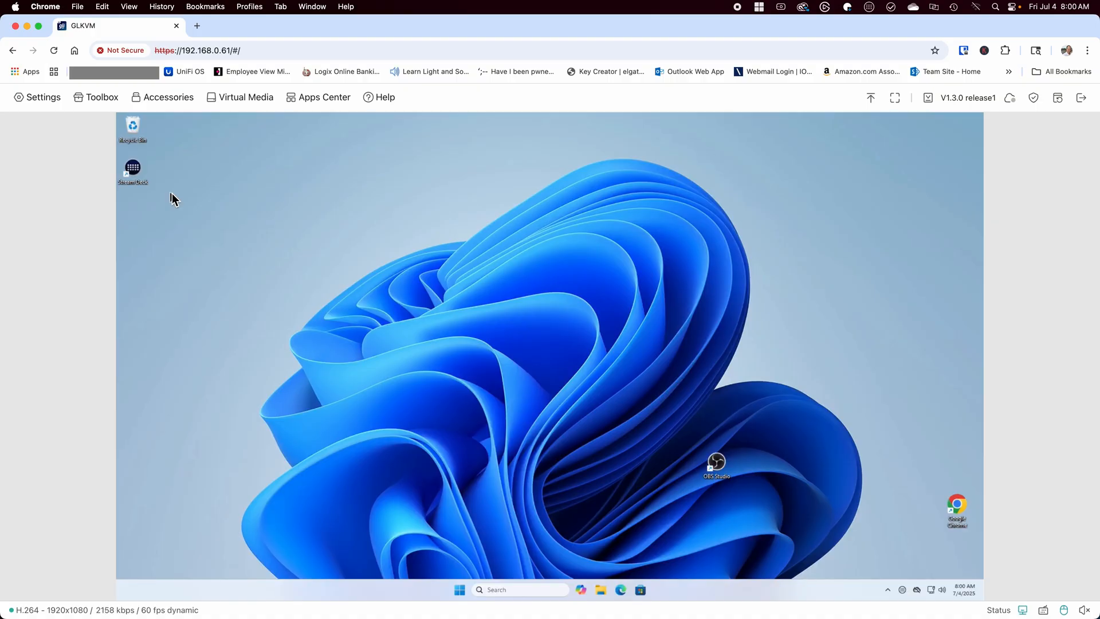
Step: Review the Quality setting at Medium and expand the list of EDID monitor profiles
{"action": "left_click", "coordinate": [37, 96]}
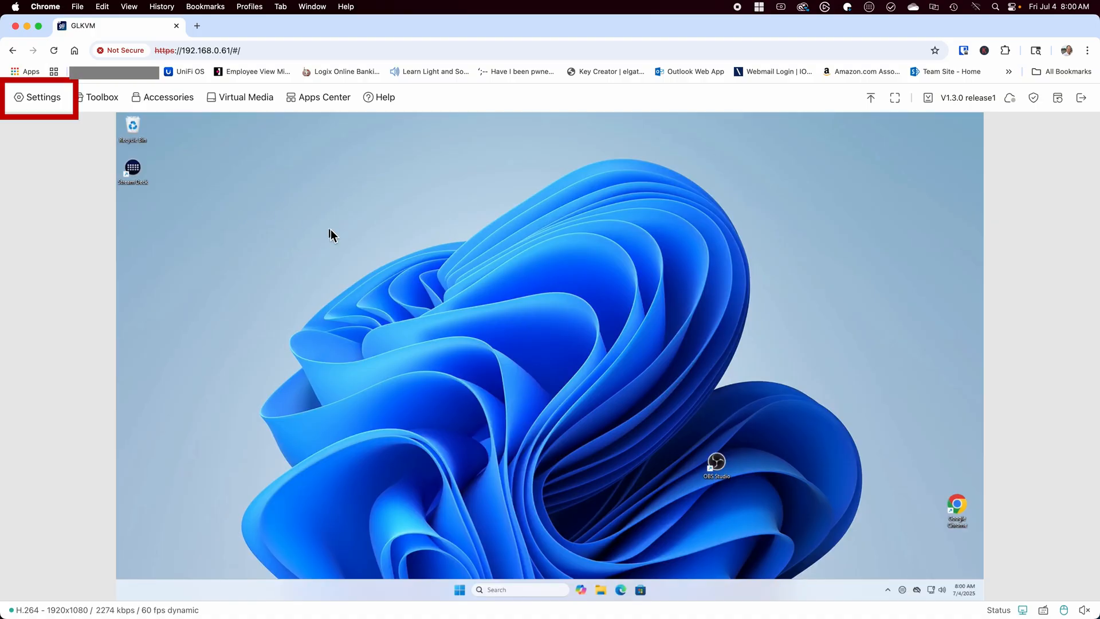
{"action": "left_click", "coordinate": [37, 96]}
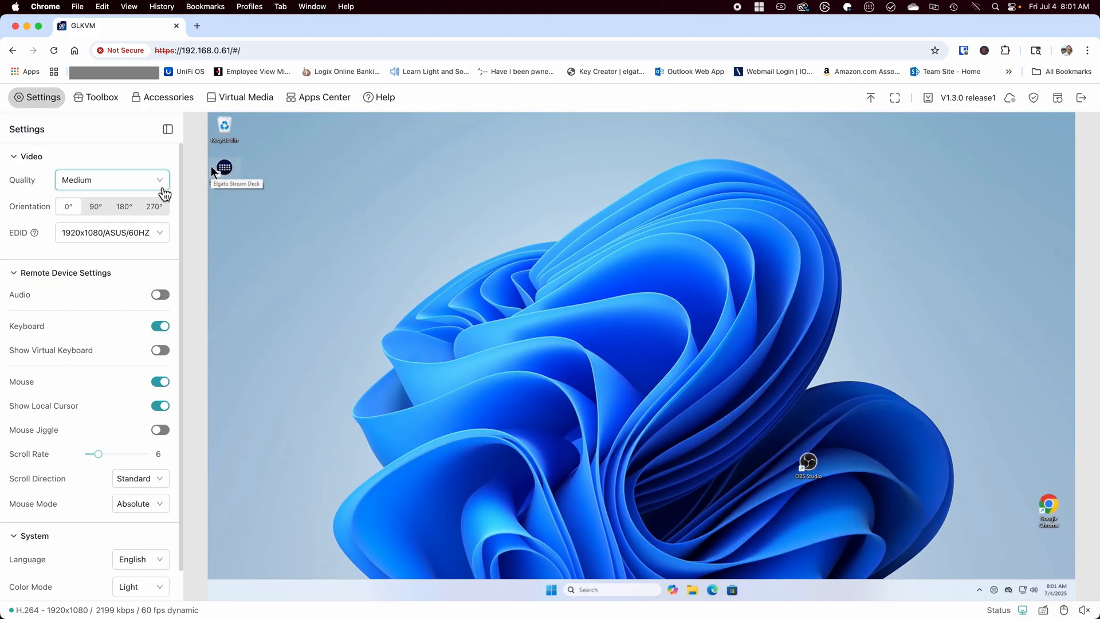
{"action": "mouse_move", "coordinate": [177, 222]}
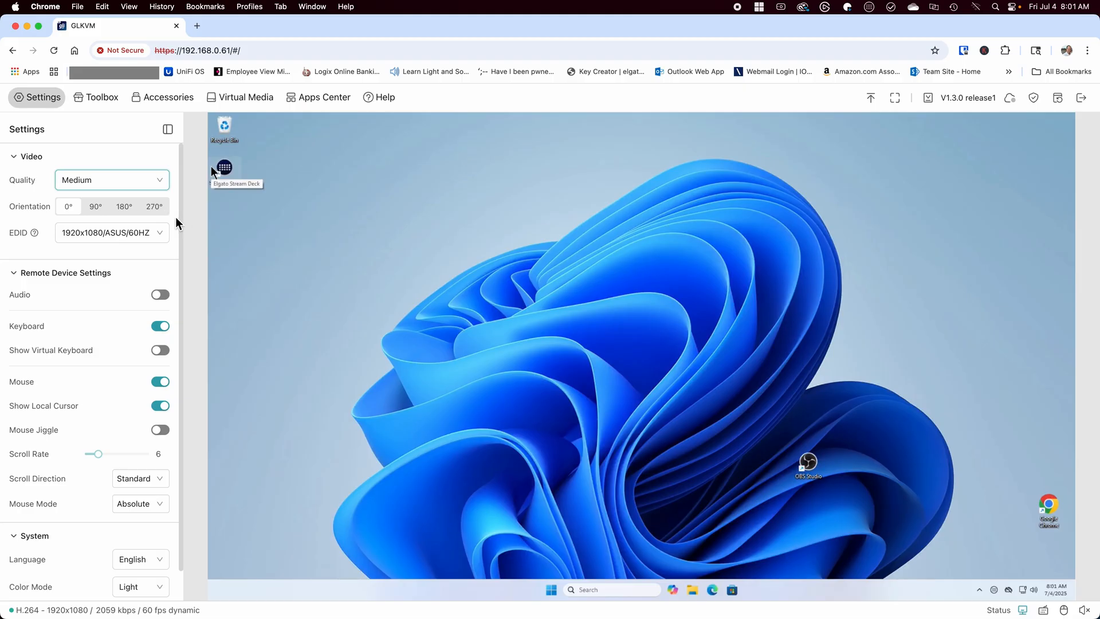
{"action": "left_click", "coordinate": [96, 206]}
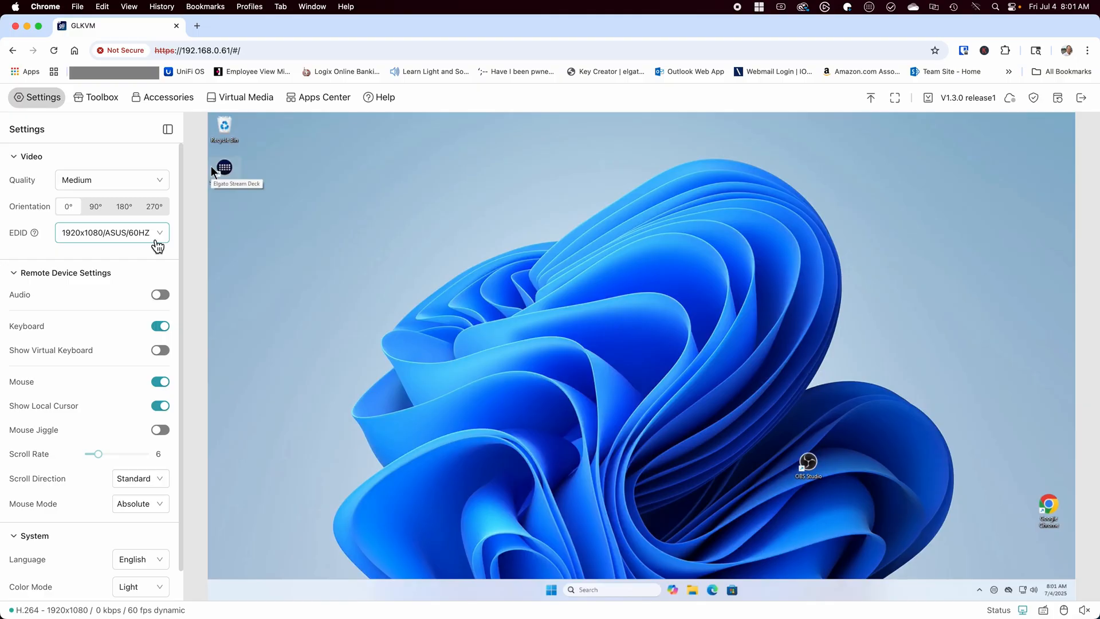
{"action": "left_click", "coordinate": [112, 233]}
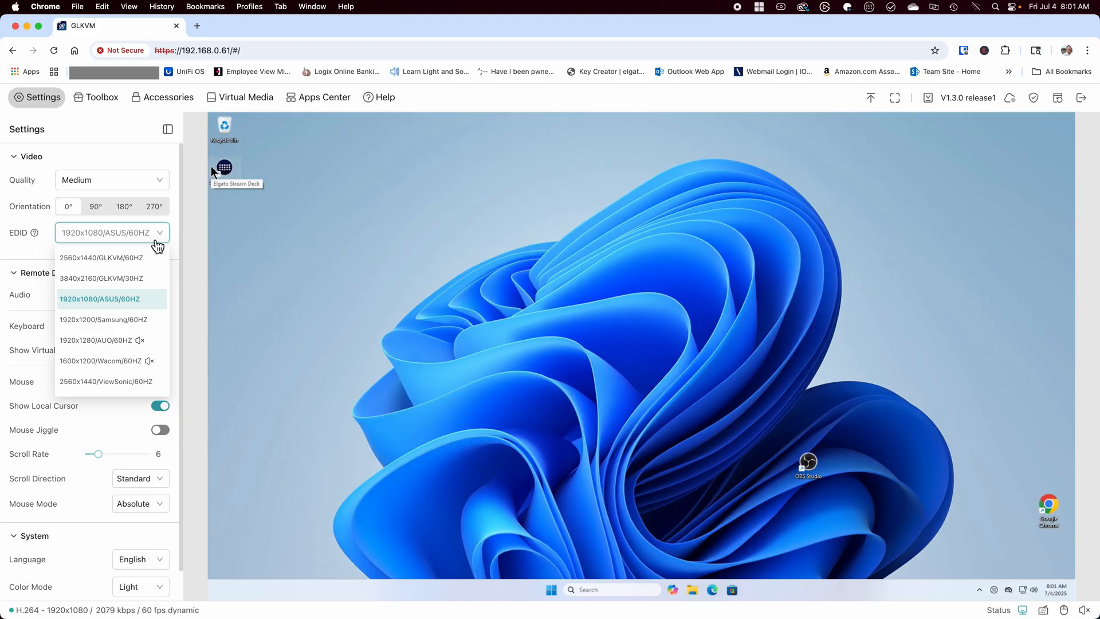
{"action": "mouse_move", "coordinate": [28, 252]}
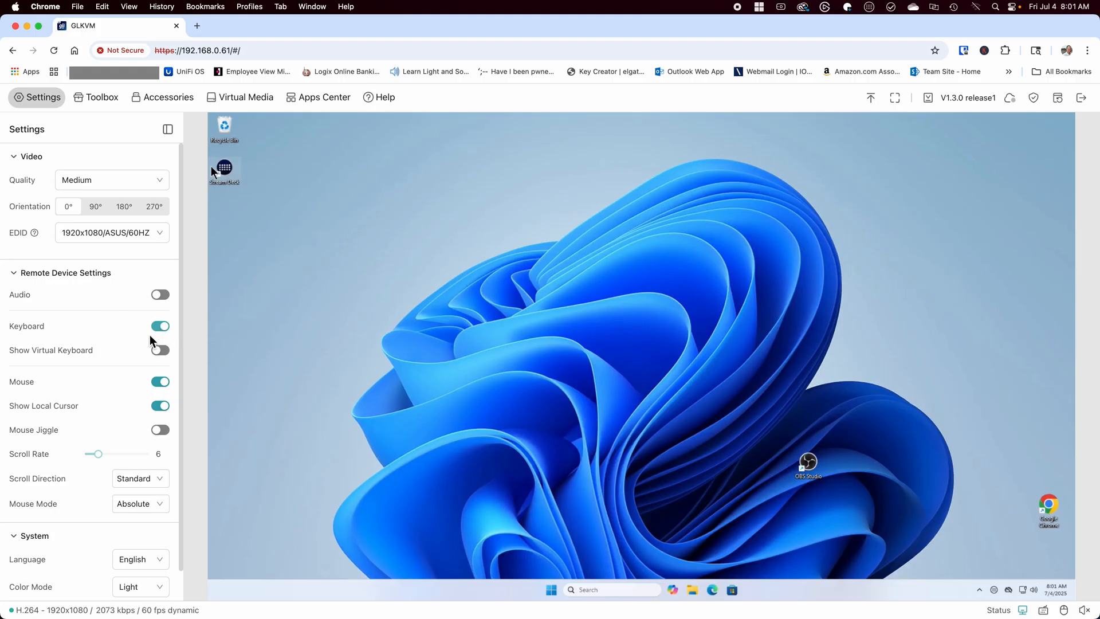
{"action": "left_click", "coordinate": [160, 351]}
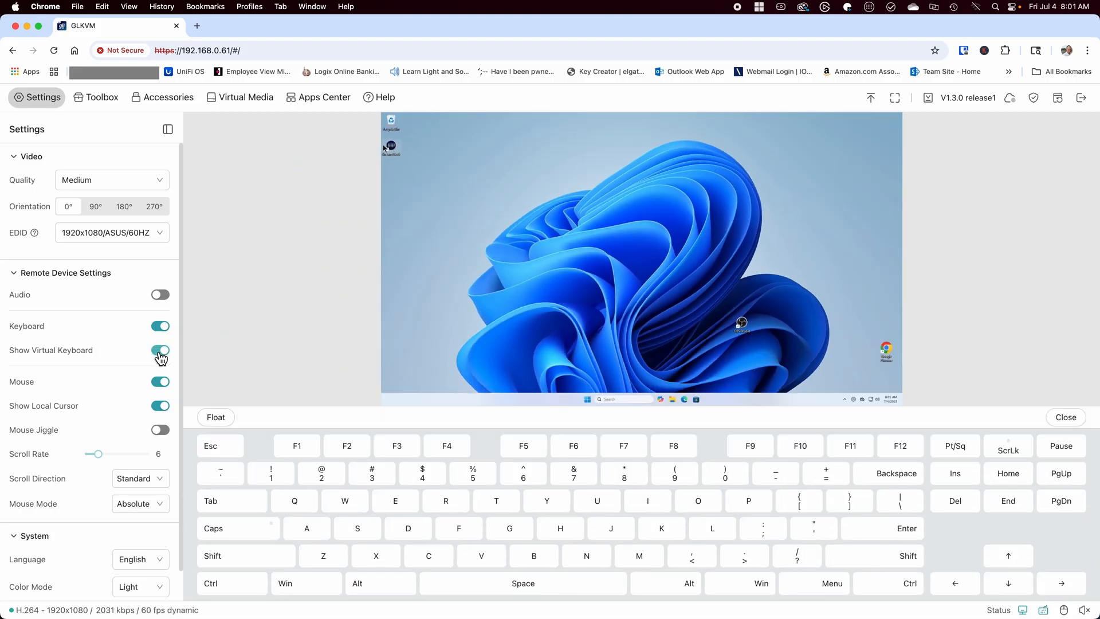
{"action": "left_click", "coordinate": [161, 352]}
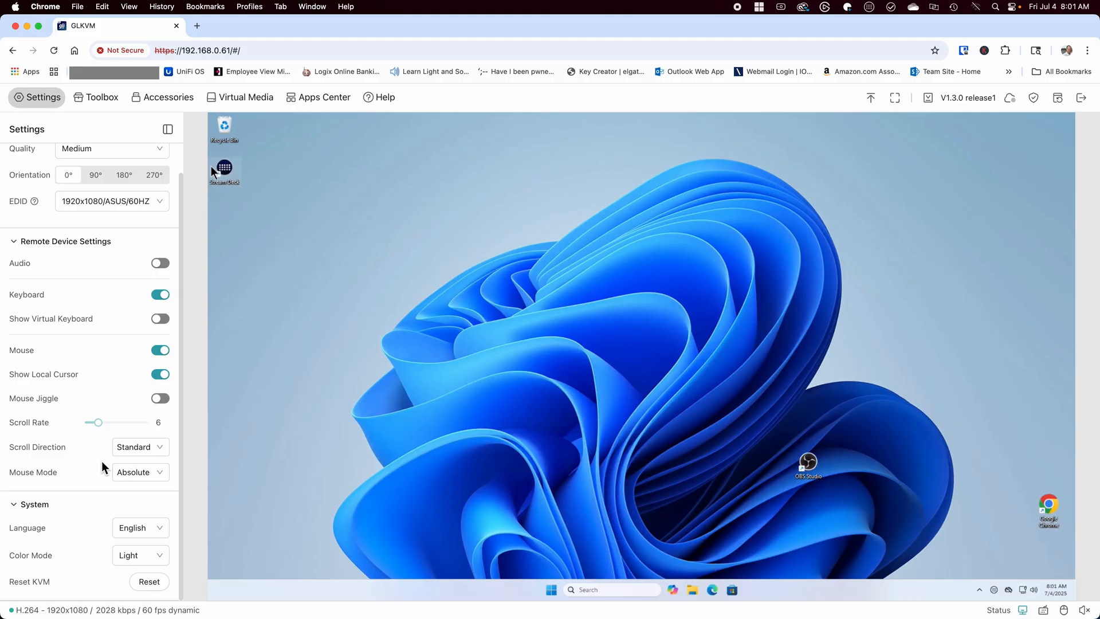
{"action": "mouse_move", "coordinate": [88, 335]}
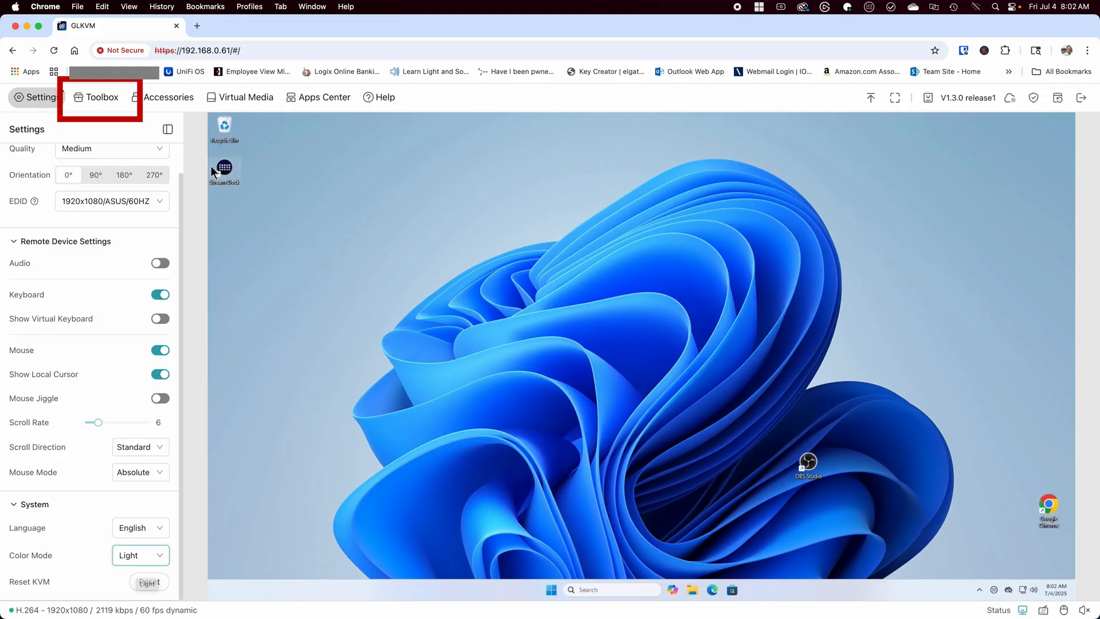
Step: Paste 'This is a test' into the remote Notepad via Toolbox Clipboard, then access the Terminal
{"action": "left_click", "coordinate": [101, 97]}
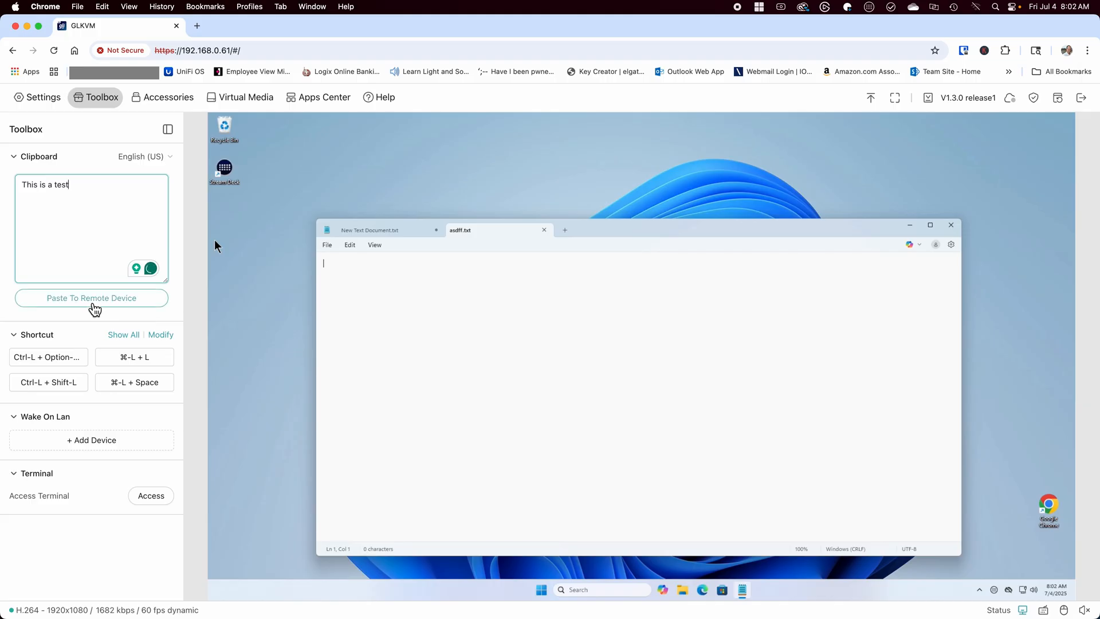
{"action": "left_click", "coordinate": [92, 298]}
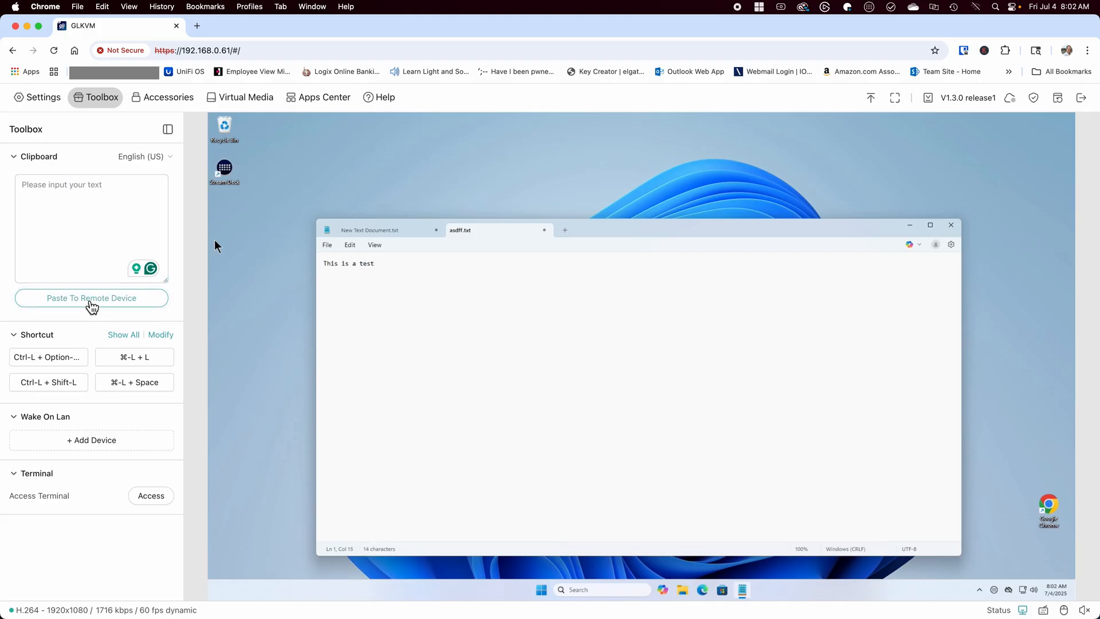
{"action": "mouse_move", "coordinate": [195, 288]}
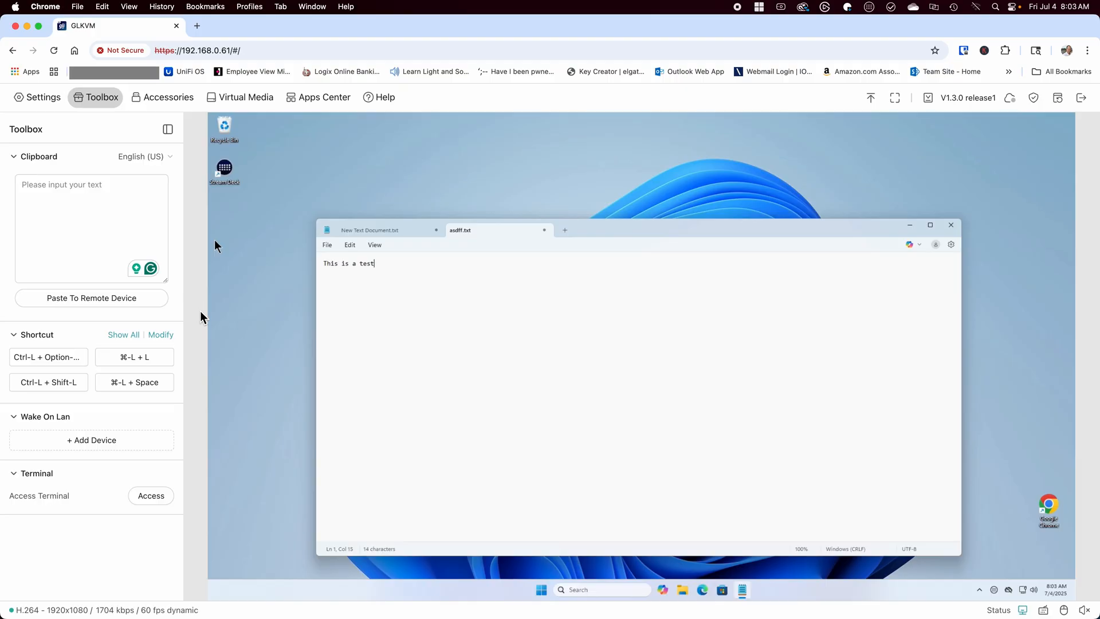
{"action": "mouse_move", "coordinate": [254, 311]}
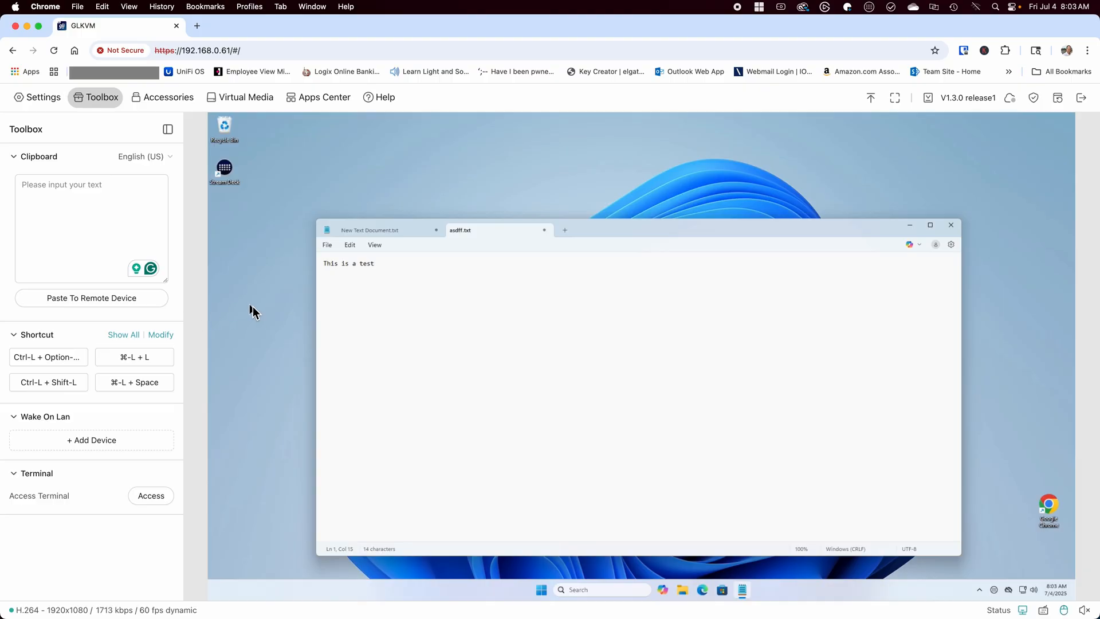
{"action": "mouse_move", "coordinate": [202, 457]}
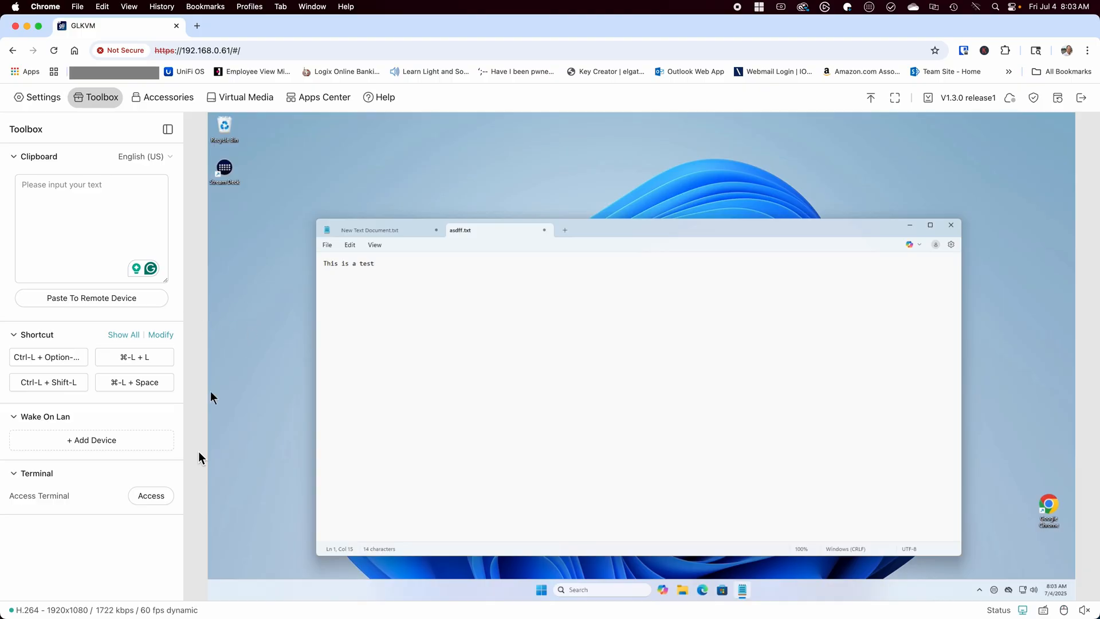
{"action": "mouse_move", "coordinate": [112, 515]}
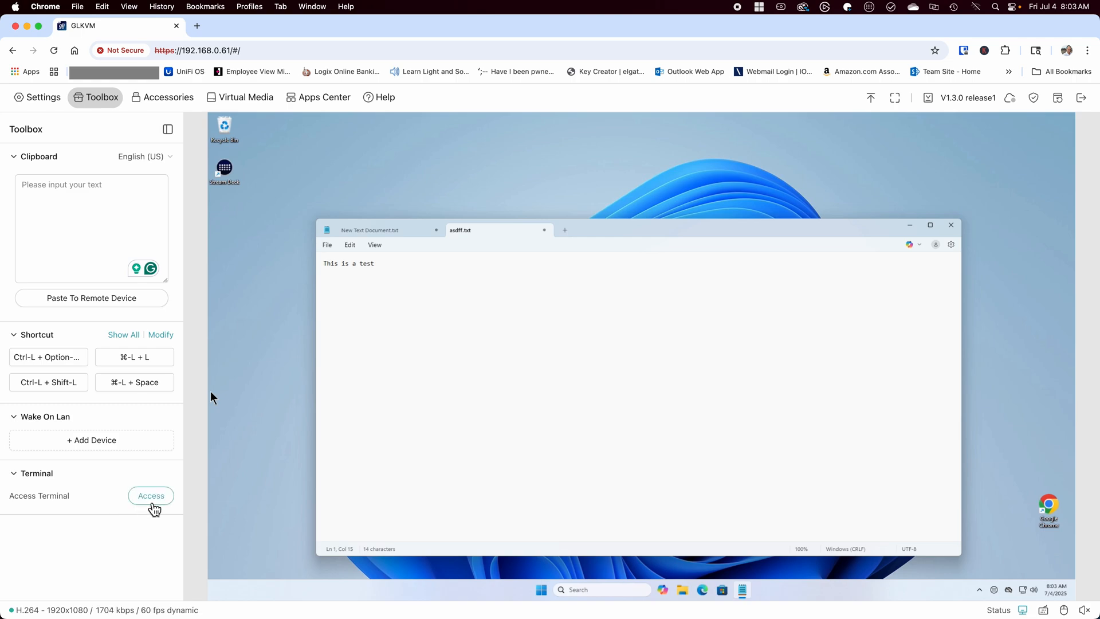
{"action": "left_click", "coordinate": [152, 495]}
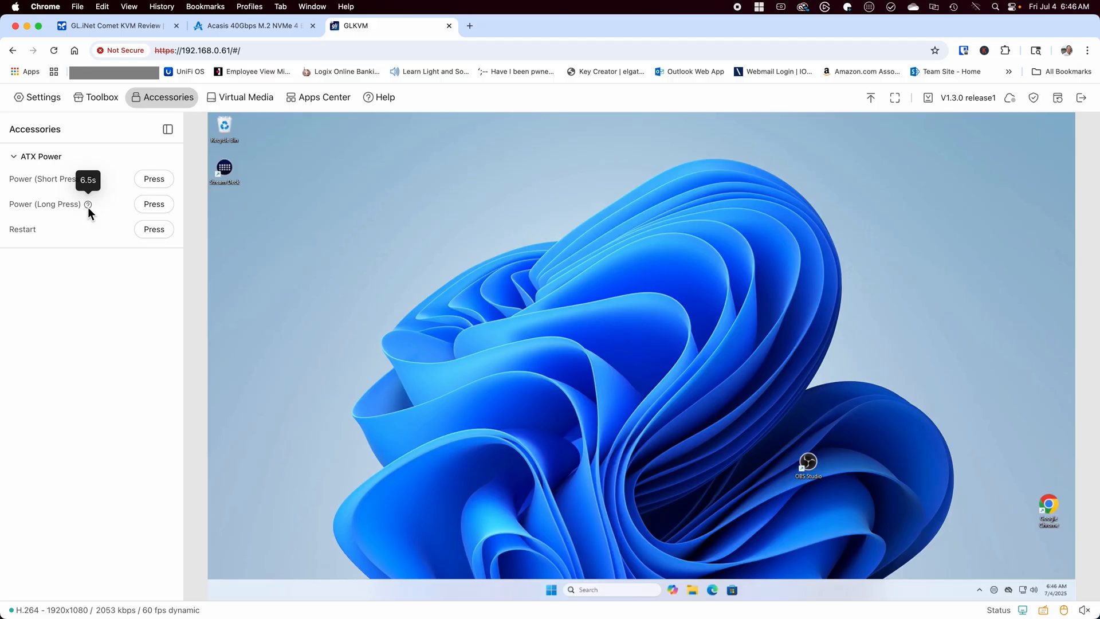
{"action": "mouse_move", "coordinate": [94, 184]}
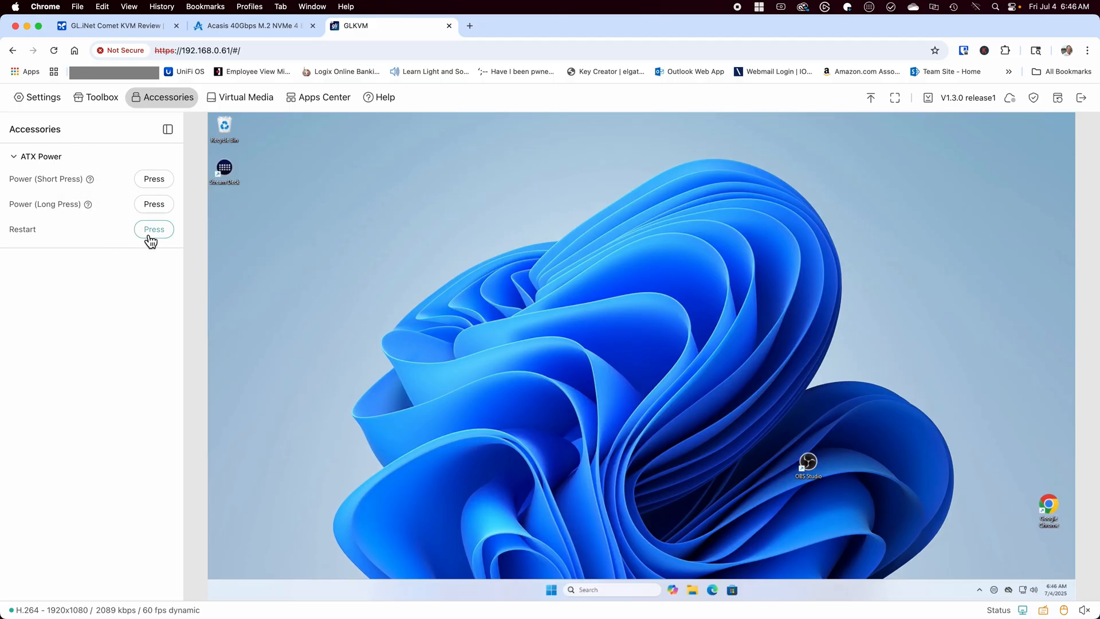
{"action": "mouse_move", "coordinate": [126, 287]}
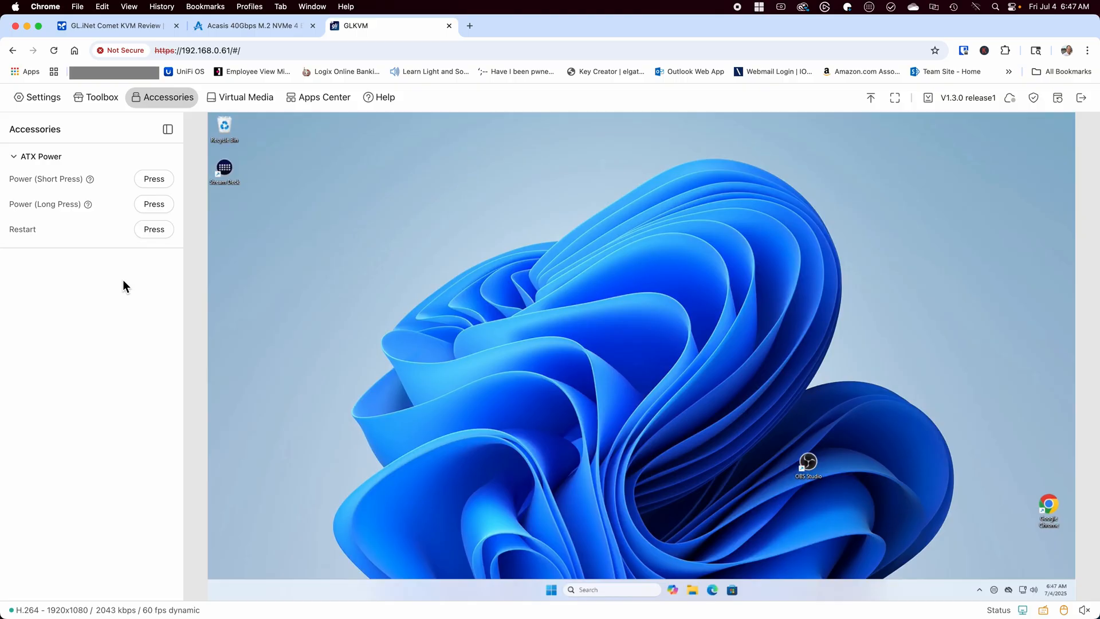
Step: Show the ATX Power Short Press, Long Press and Restart controls under Accessories
{"action": "left_click", "coordinate": [244, 96]}
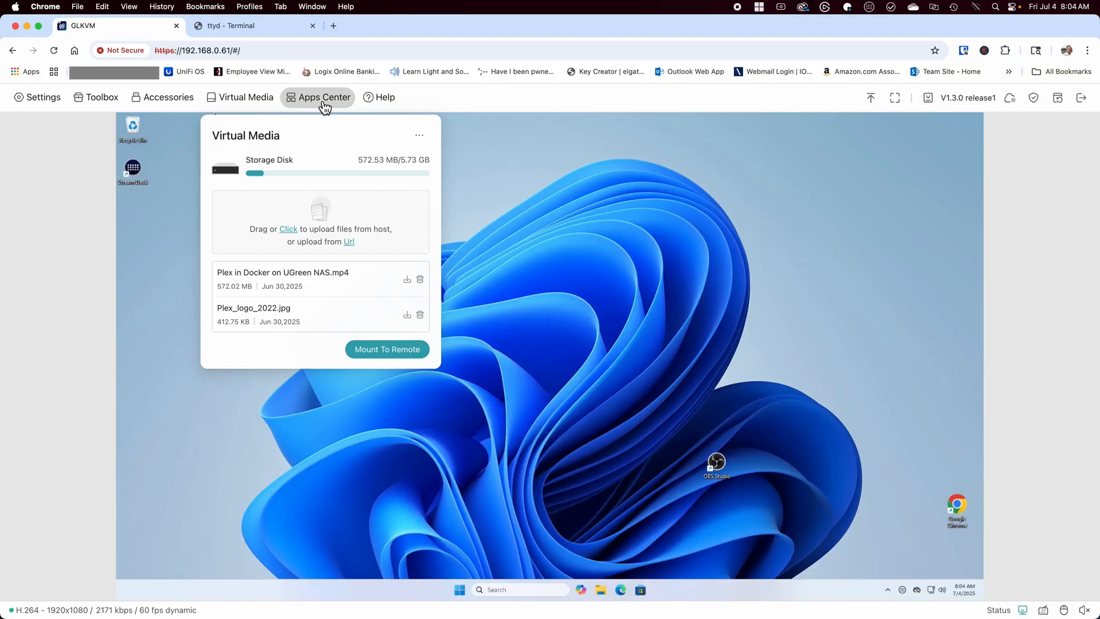
Step: Review the Virtual Media storage disk with its uploaded MP4 and JPG files
{"action": "left_click", "coordinate": [318, 96]}
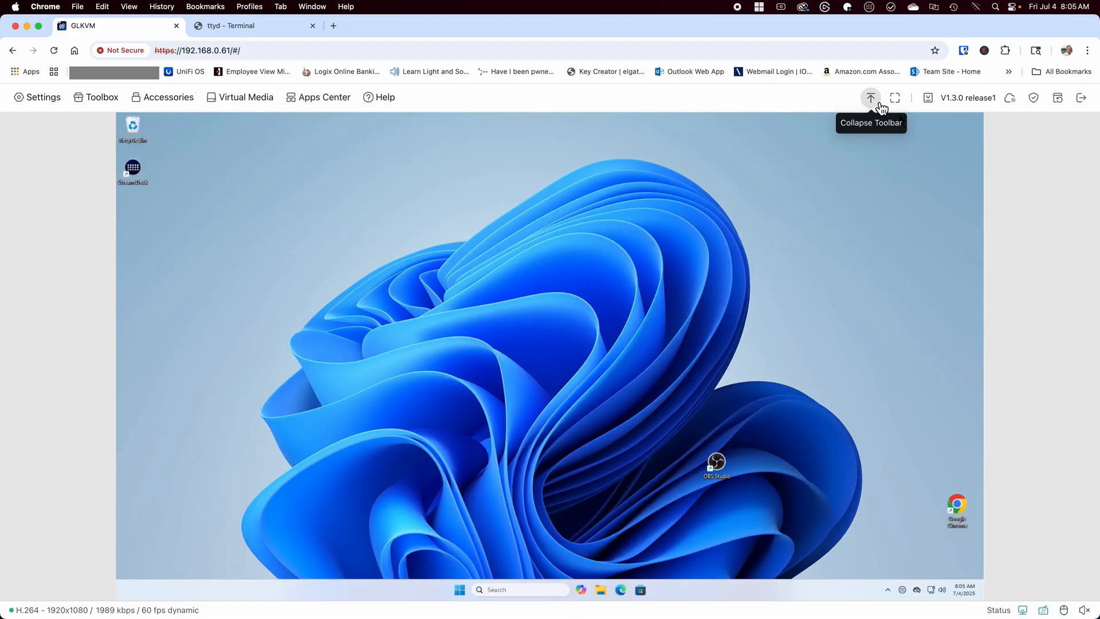
{"action": "left_click", "coordinate": [871, 98]}
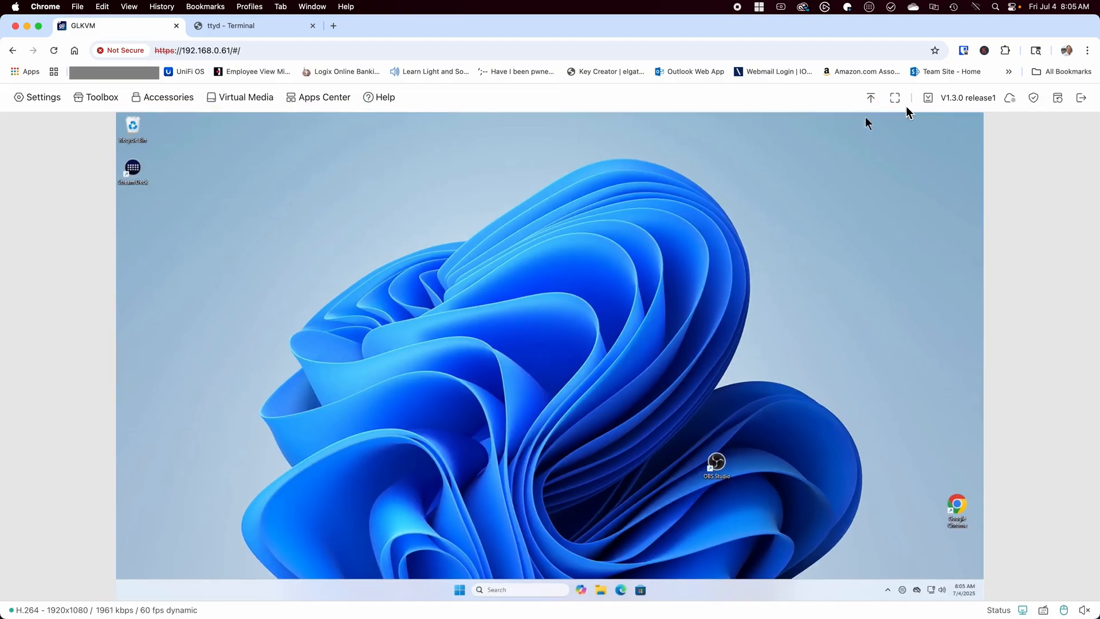
{"action": "mouse_move", "coordinate": [894, 99]}
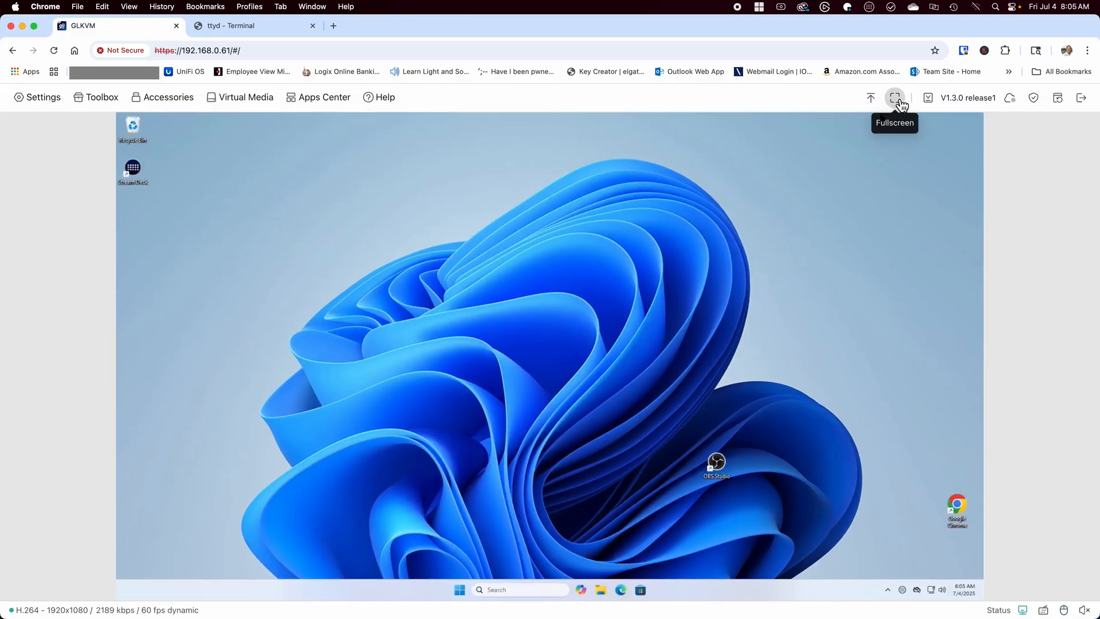
{"action": "left_click", "coordinate": [894, 99]}
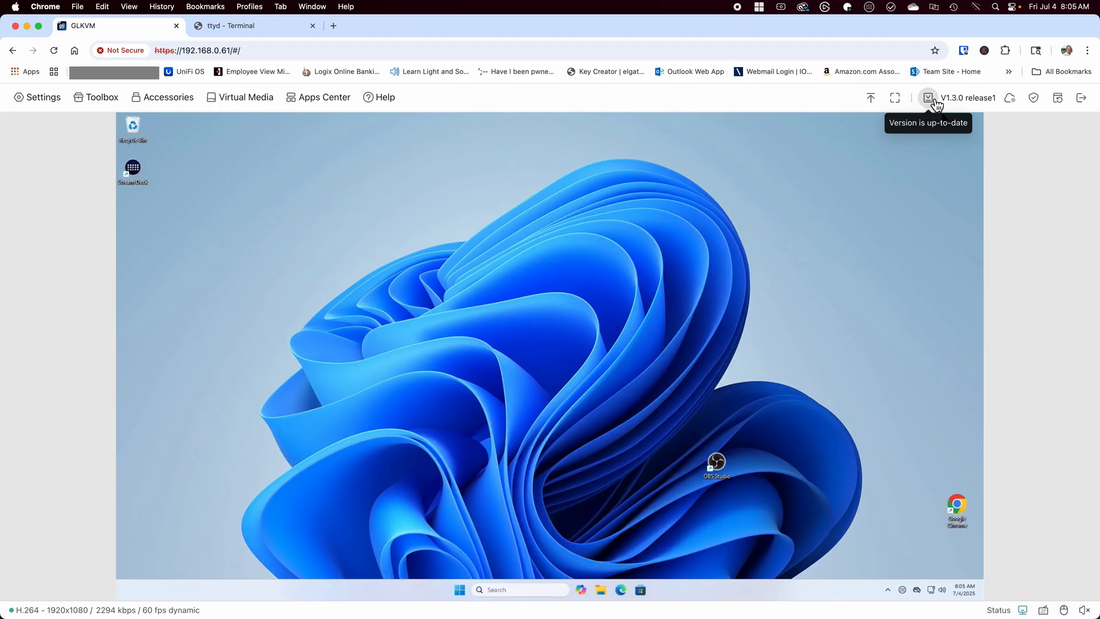
{"action": "mouse_move", "coordinate": [1009, 97]}
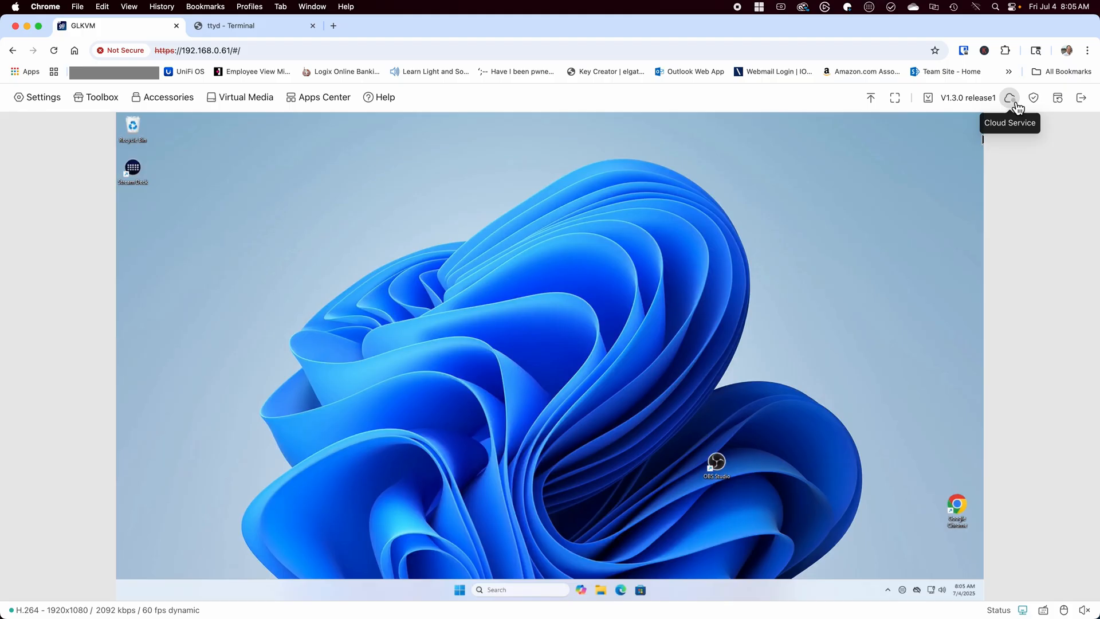
{"action": "mouse_move", "coordinate": [1033, 97]}
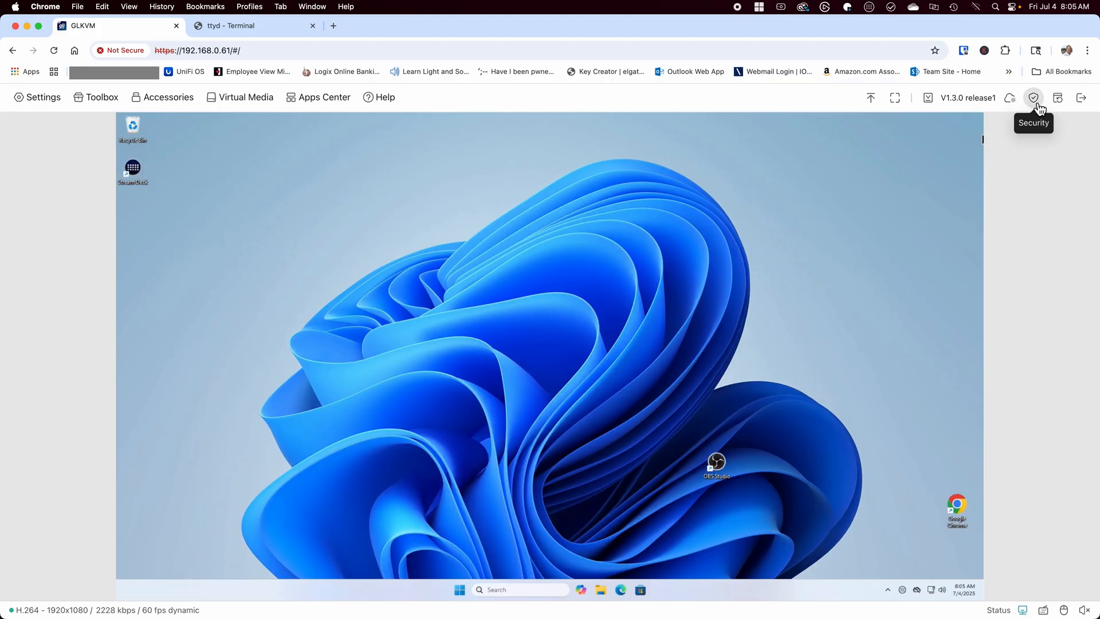
{"action": "left_click", "coordinate": [1034, 97]}
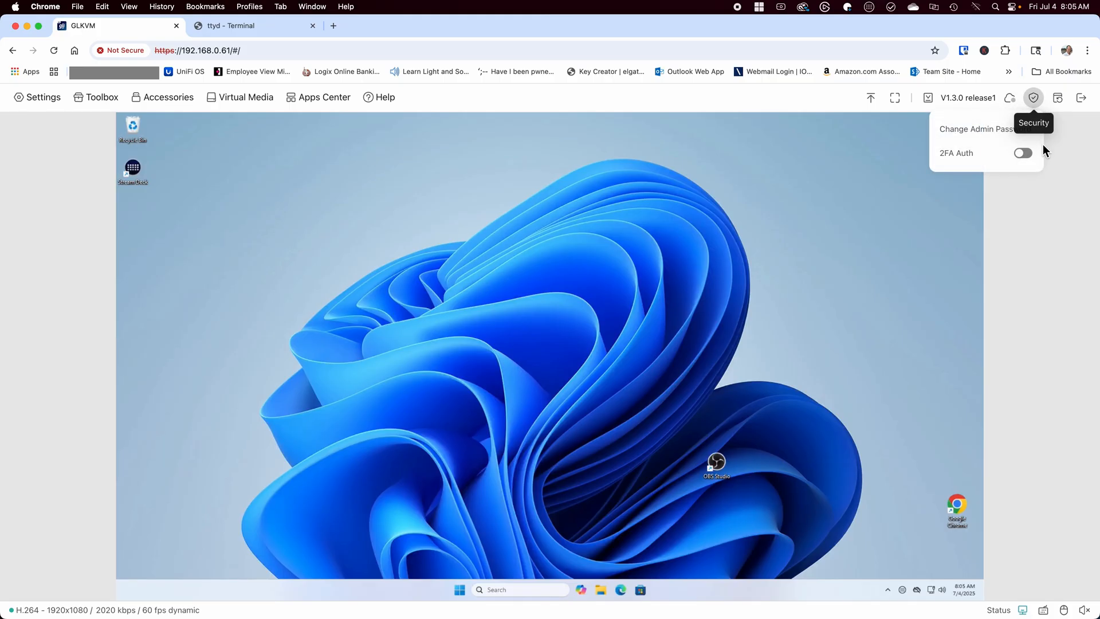
{"action": "mouse_move", "coordinate": [1057, 195]}
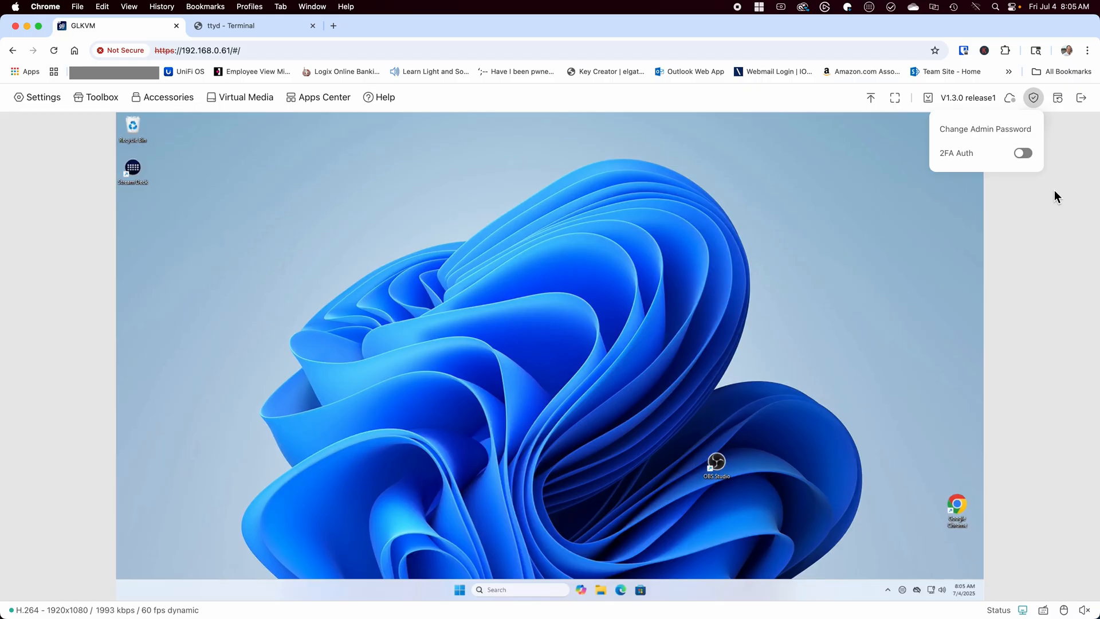
{"action": "mouse_move", "coordinate": [1059, 98]}
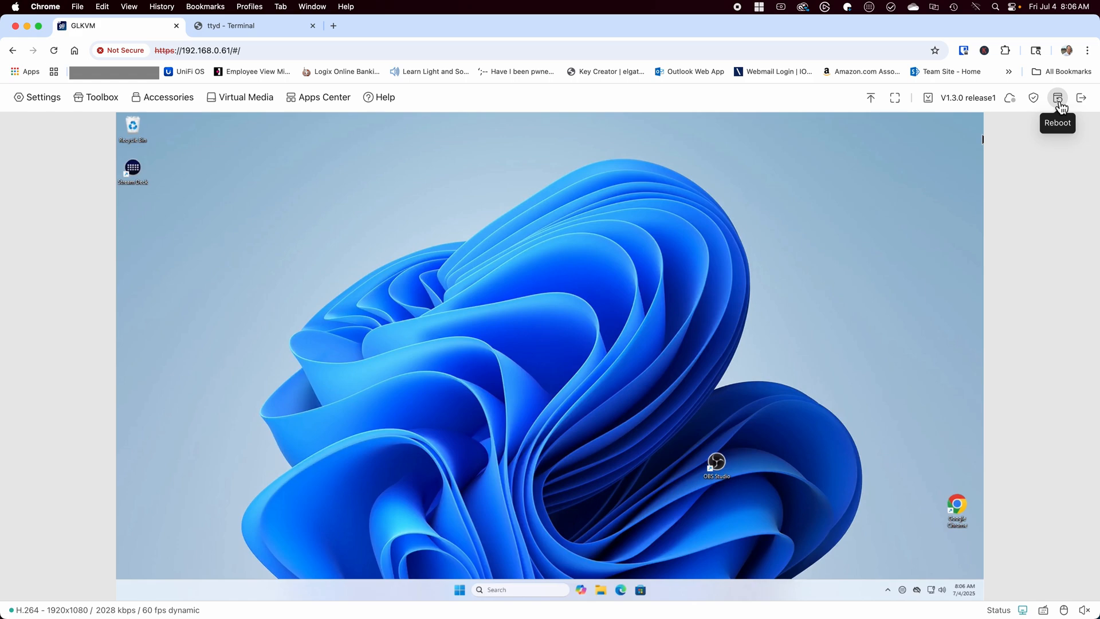
{"action": "mouse_move", "coordinate": [1082, 97]}
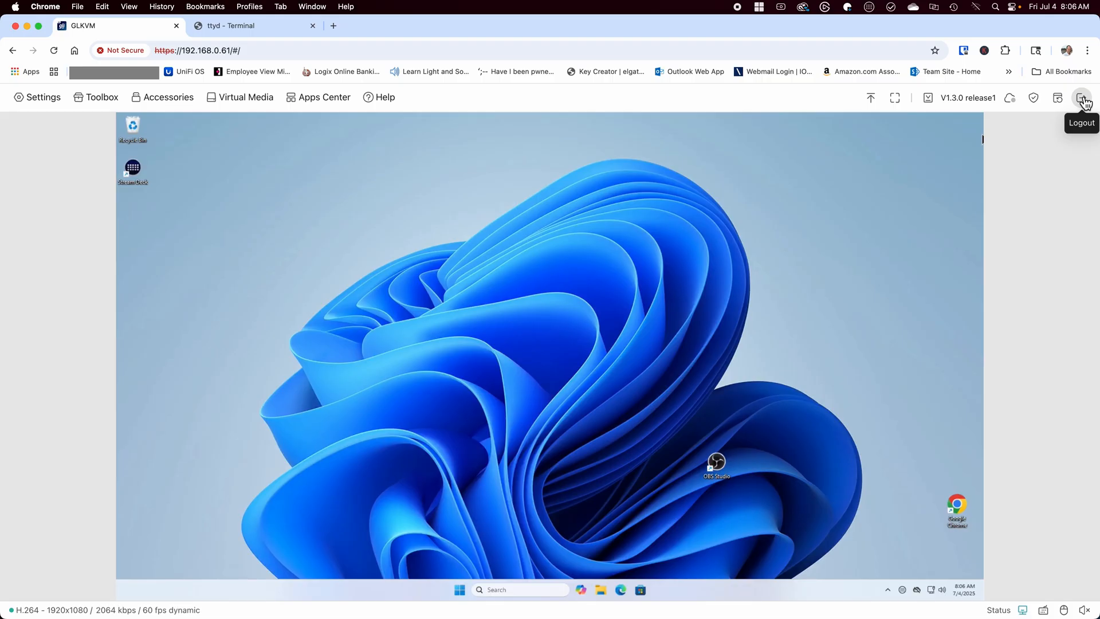
{"action": "mouse_move", "coordinate": [1035, 213]}
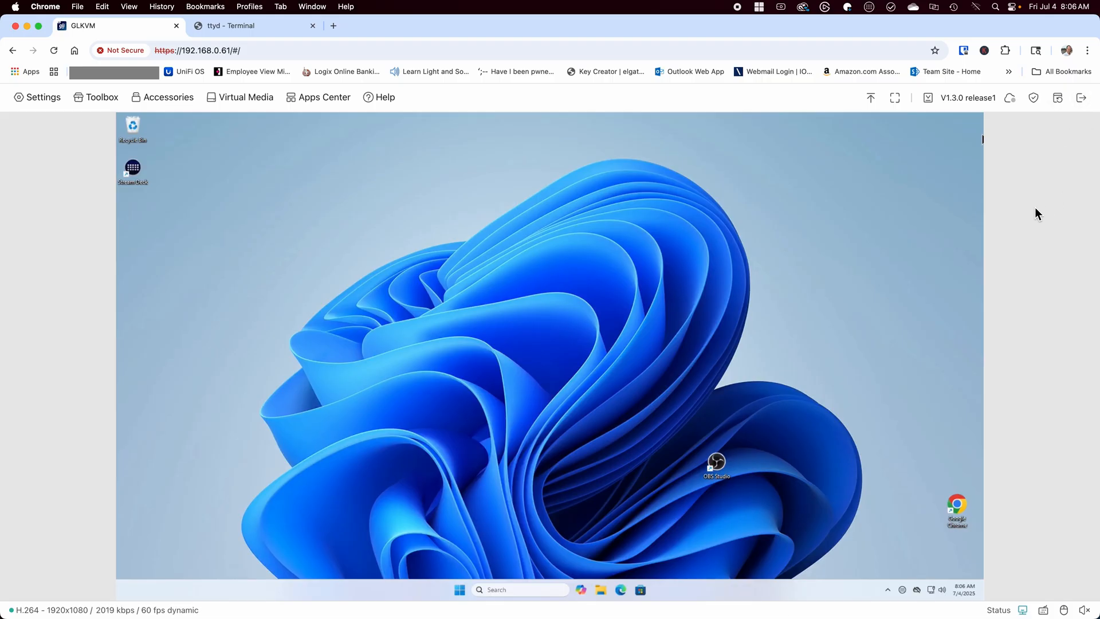